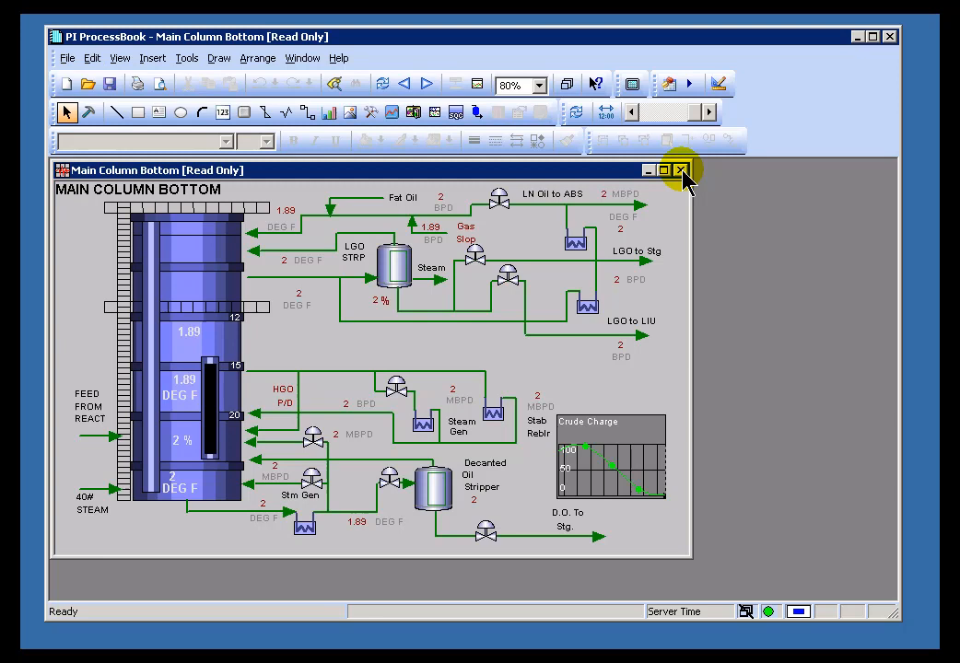
- Close Main Column Bottom and the notebook, then reopen PIDEMO.PIW from the recent files list
{"action": "left_click", "coordinate": [679, 170]}
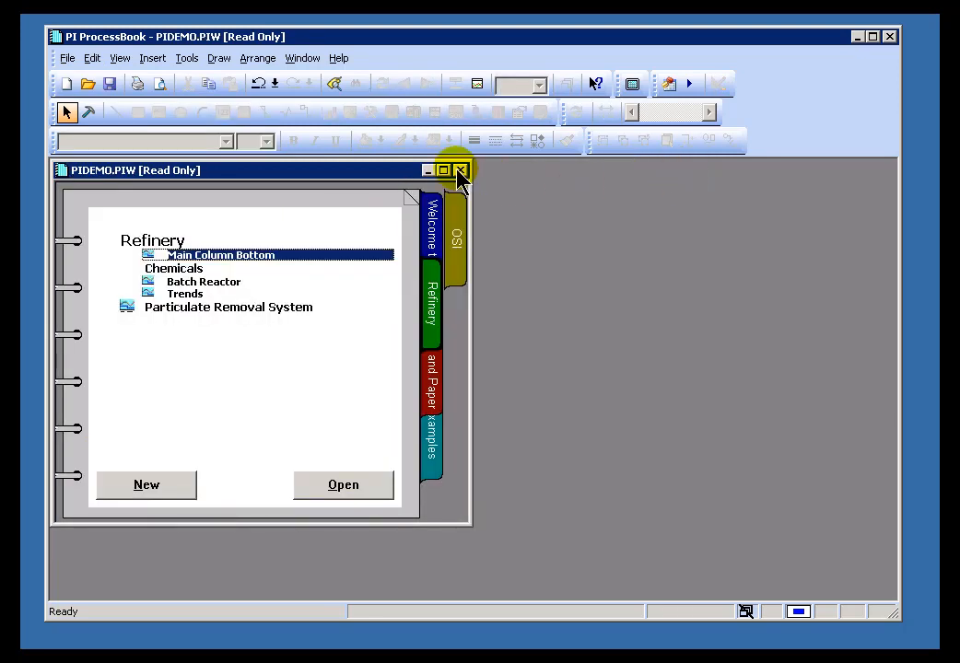
{"action": "left_click", "coordinate": [460, 169]}
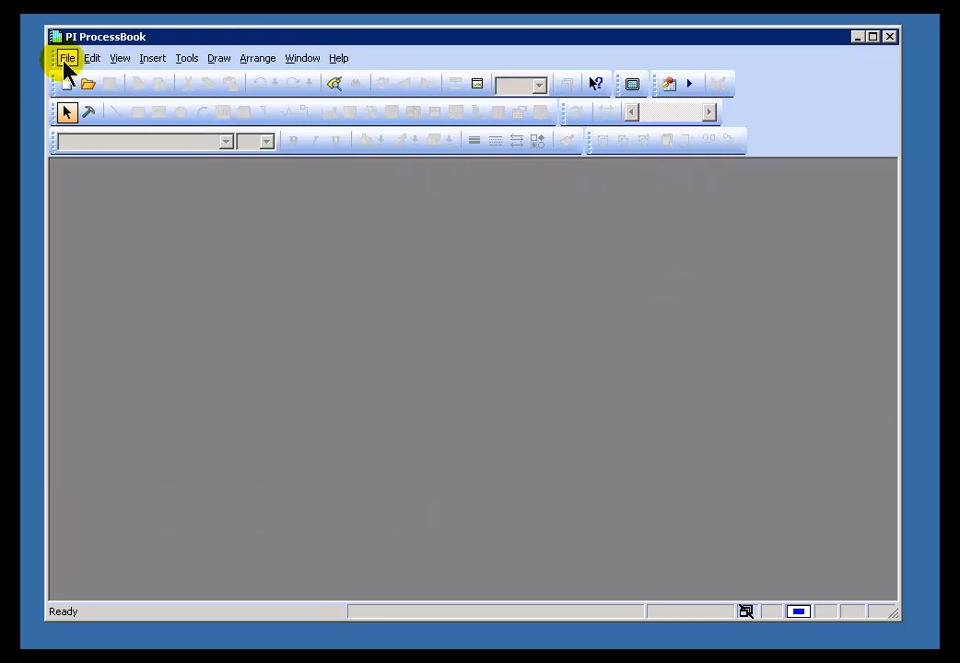
{"action": "mouse_move", "coordinate": [67, 58]}
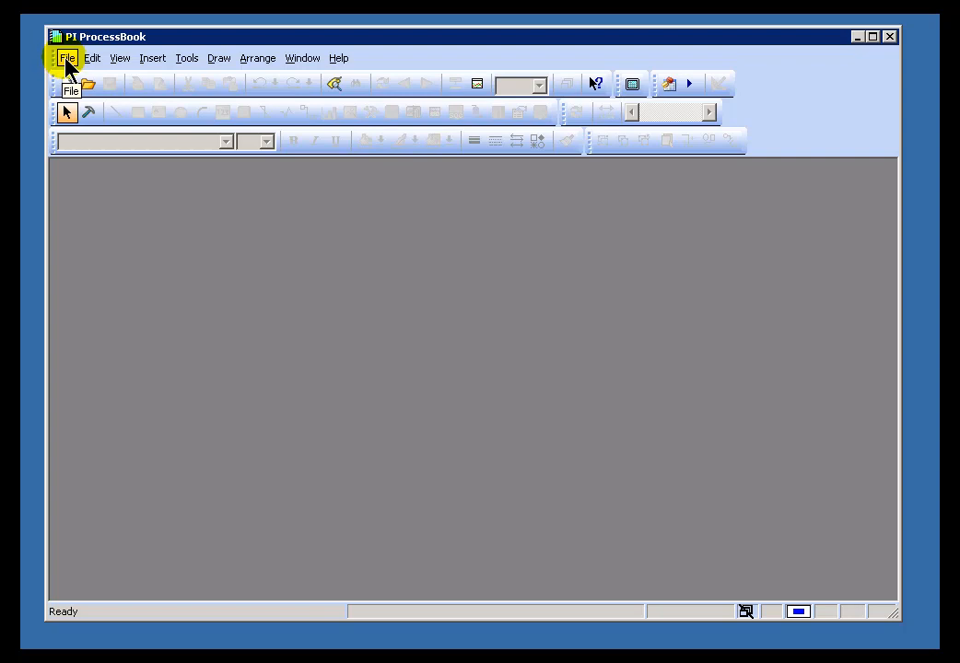
{"action": "left_click", "coordinate": [67, 57]}
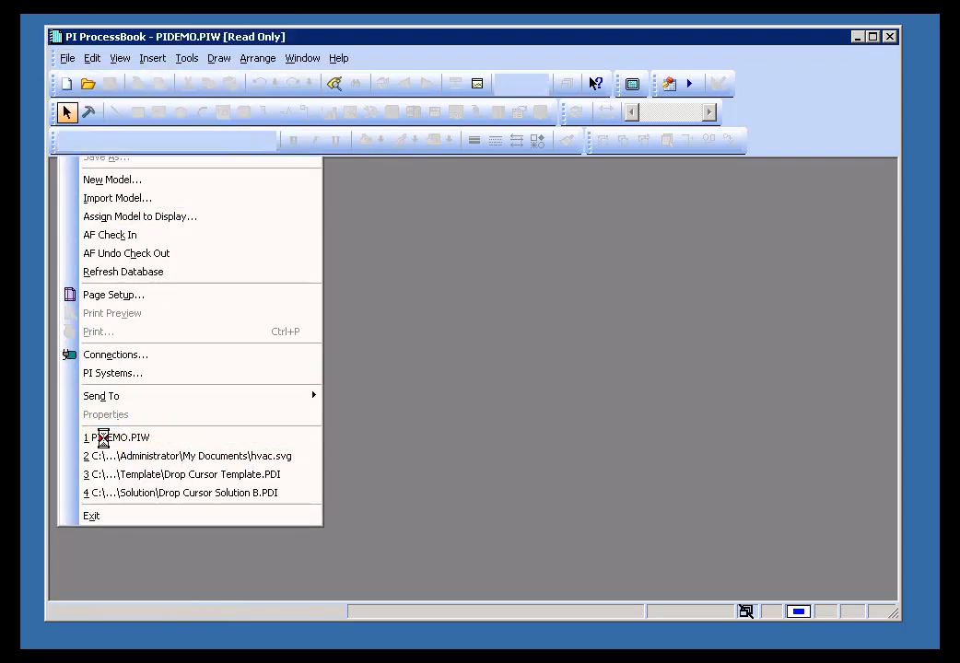
{"action": "left_click", "coordinate": [117, 436]}
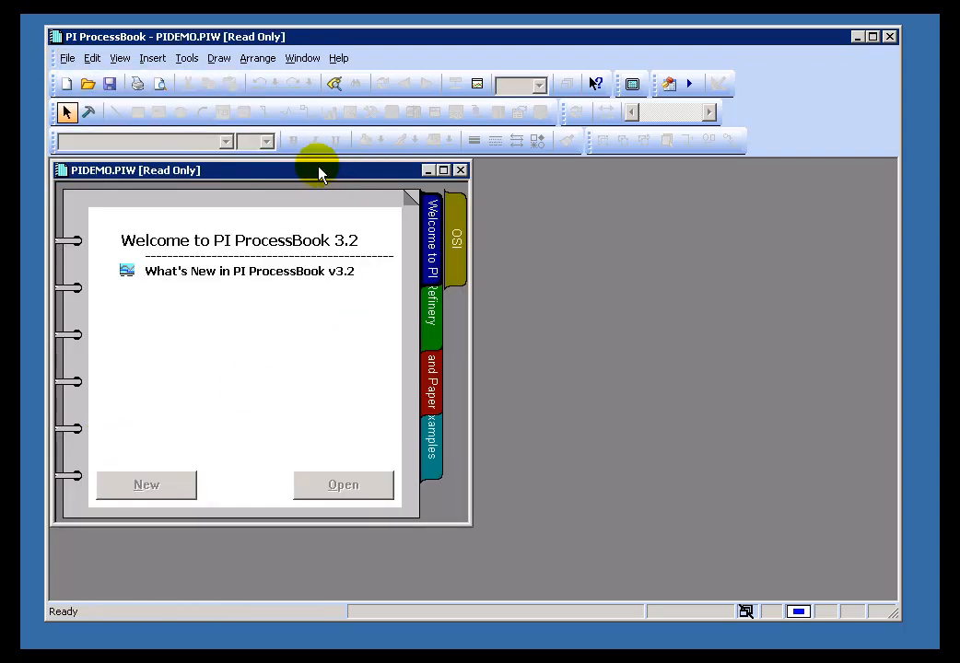
{"action": "mouse_move", "coordinate": [330, 188]}
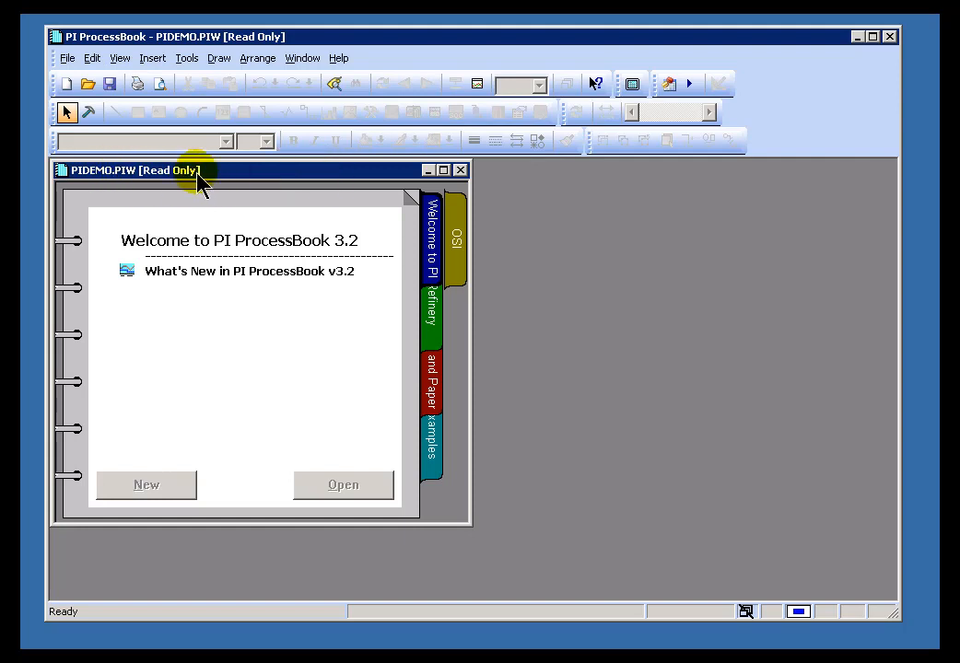
{"action": "mouse_move", "coordinate": [228, 177]}
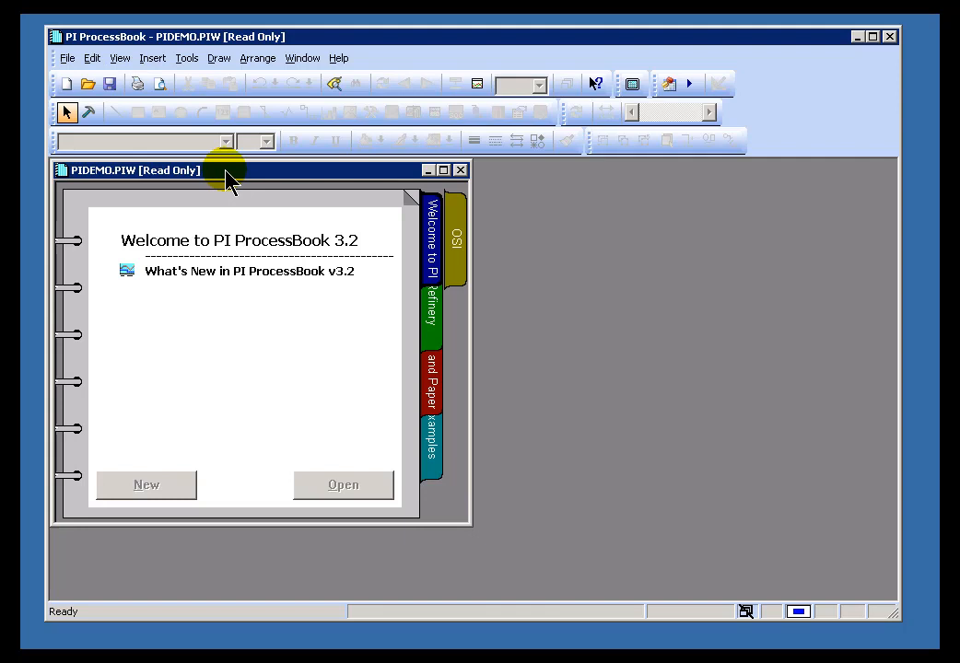
{"action": "mouse_move", "coordinate": [244, 180]}
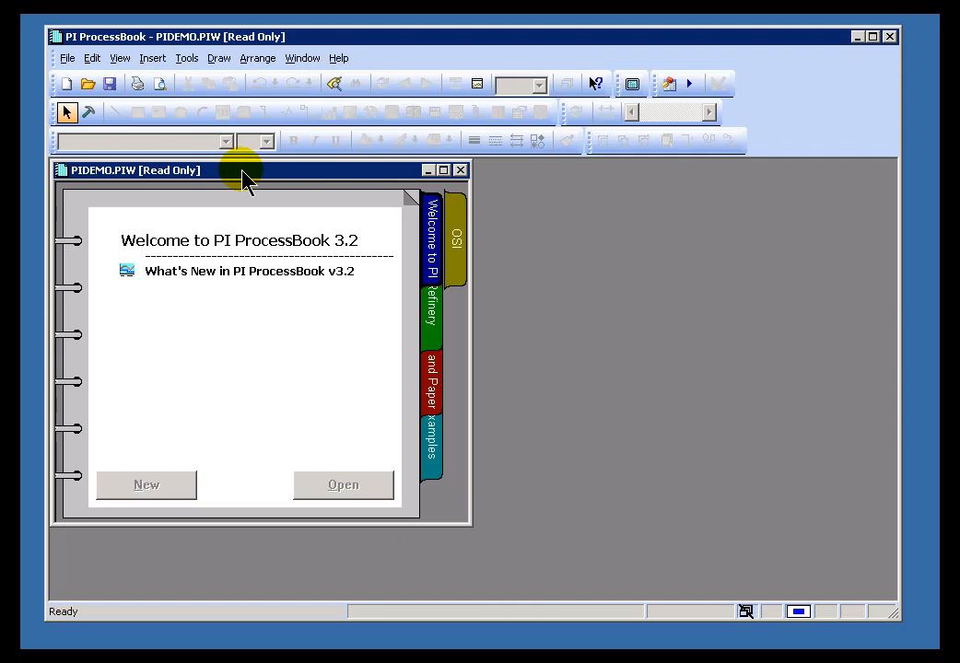
- Browse the Save As folders to the en folder, then dismiss the dialog without saving
{"action": "left_click", "coordinate": [67, 57]}
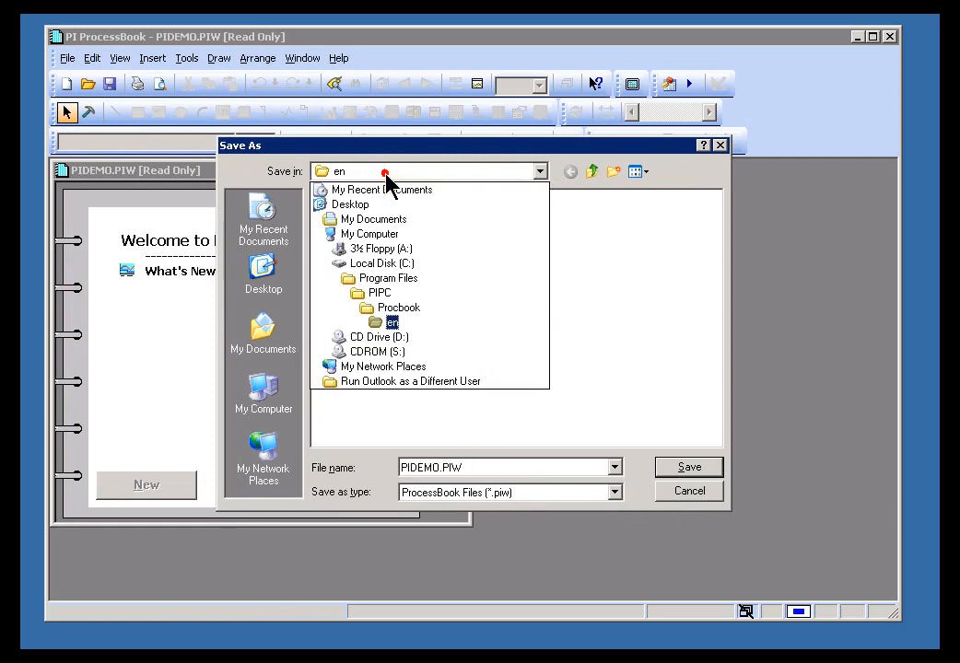
{"action": "left_click", "coordinate": [380, 292]}
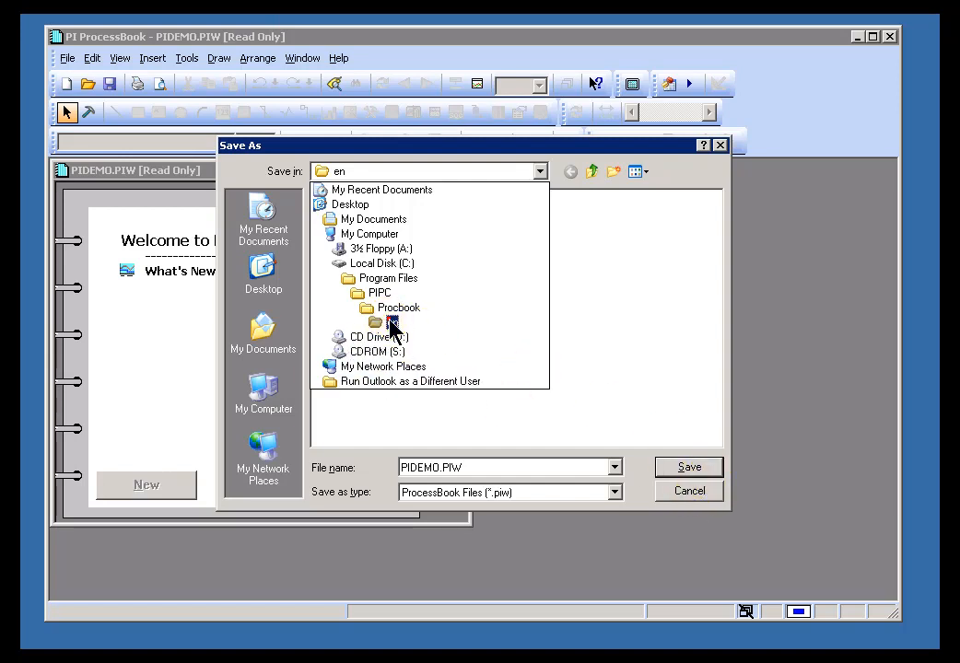
{"action": "left_click", "coordinate": [689, 491]}
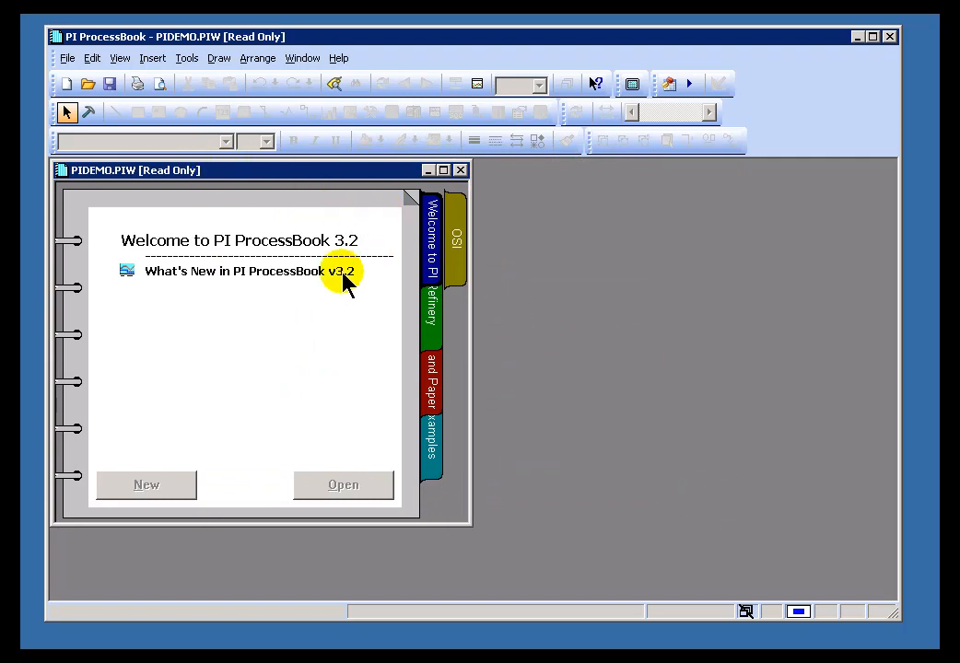
- Open Main Column Bottom from the Refinery page and maximize its window
{"action": "left_click", "coordinate": [430, 304]}
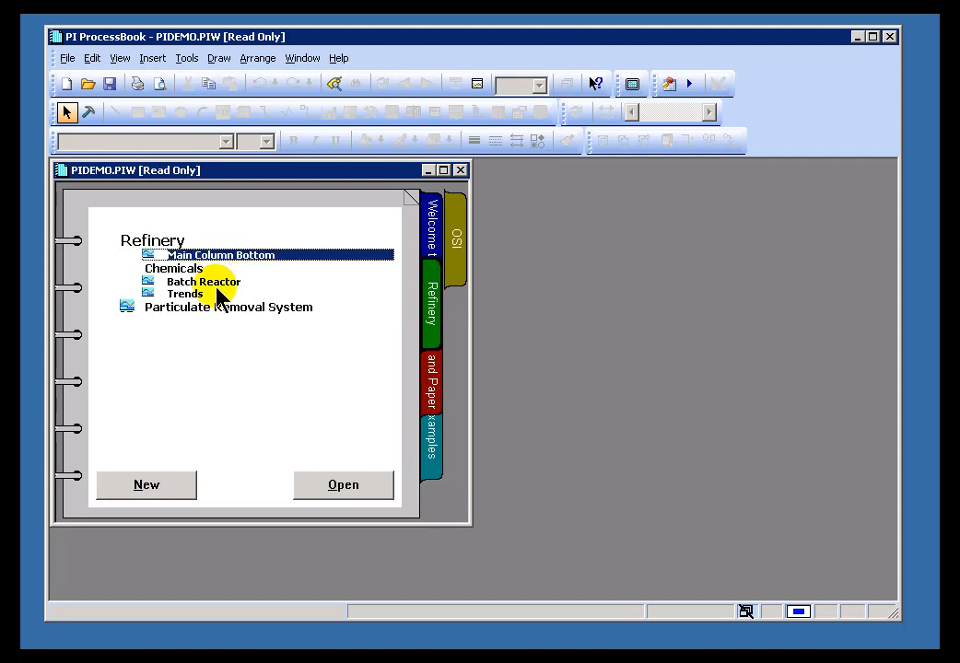
{"action": "mouse_move", "coordinate": [308, 278]}
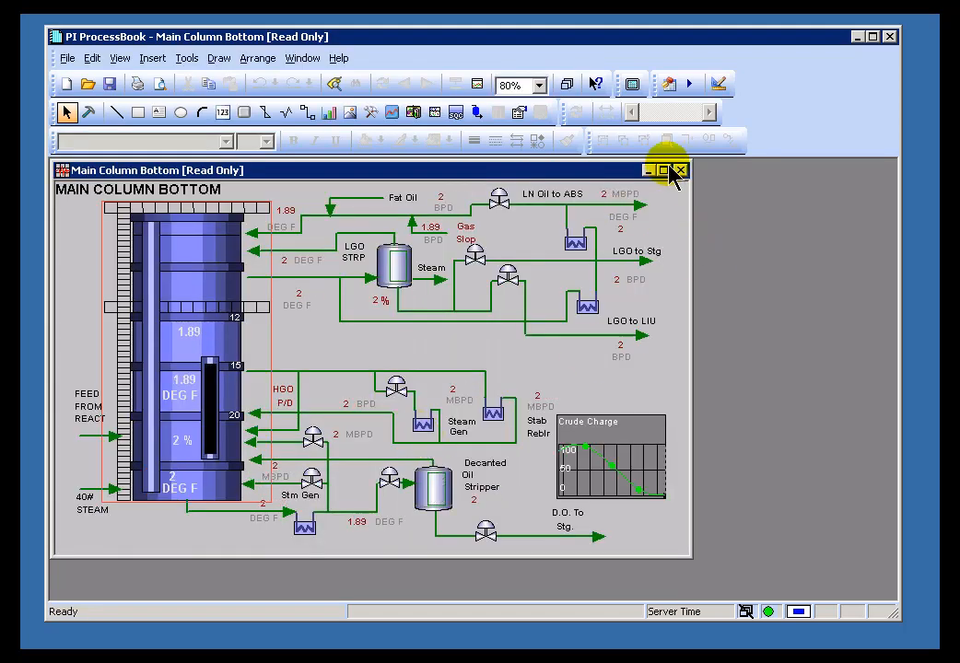
{"action": "left_click", "coordinate": [680, 171]}
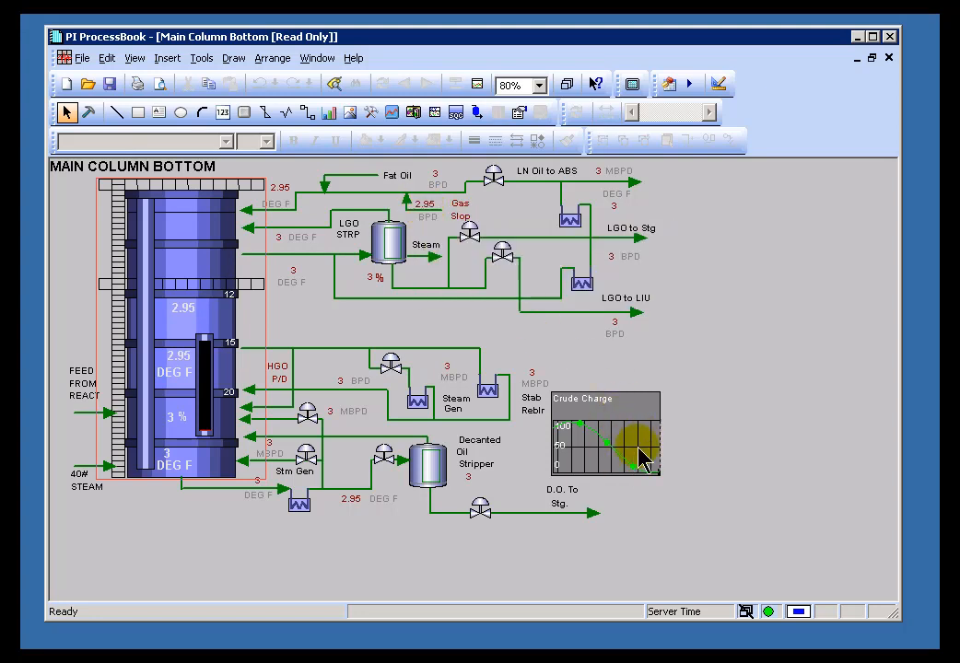
{"action": "mouse_move", "coordinate": [705, 433]}
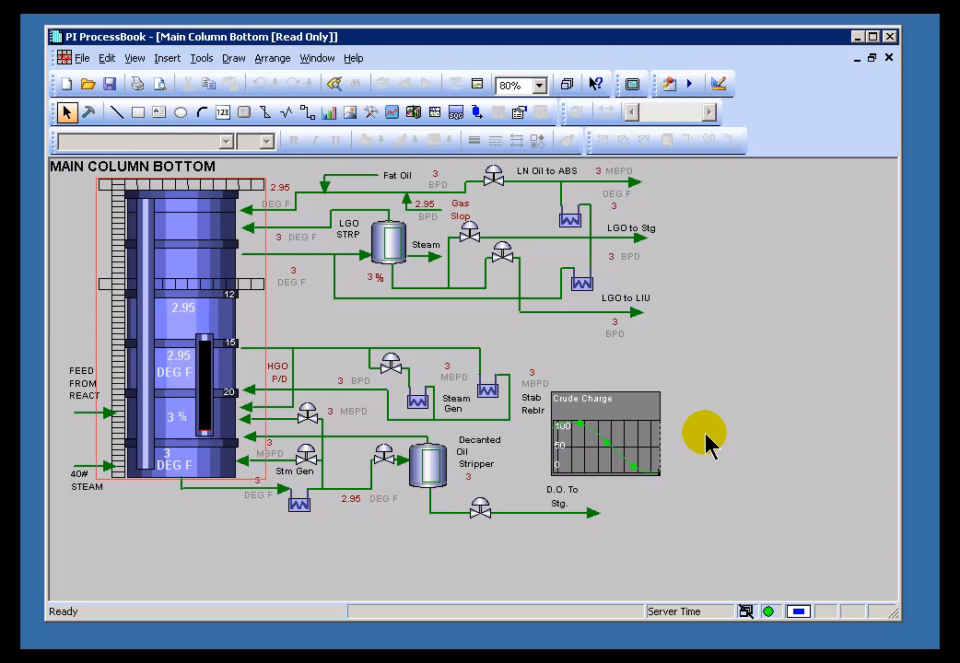
{"action": "mouse_move", "coordinate": [423, 217]}
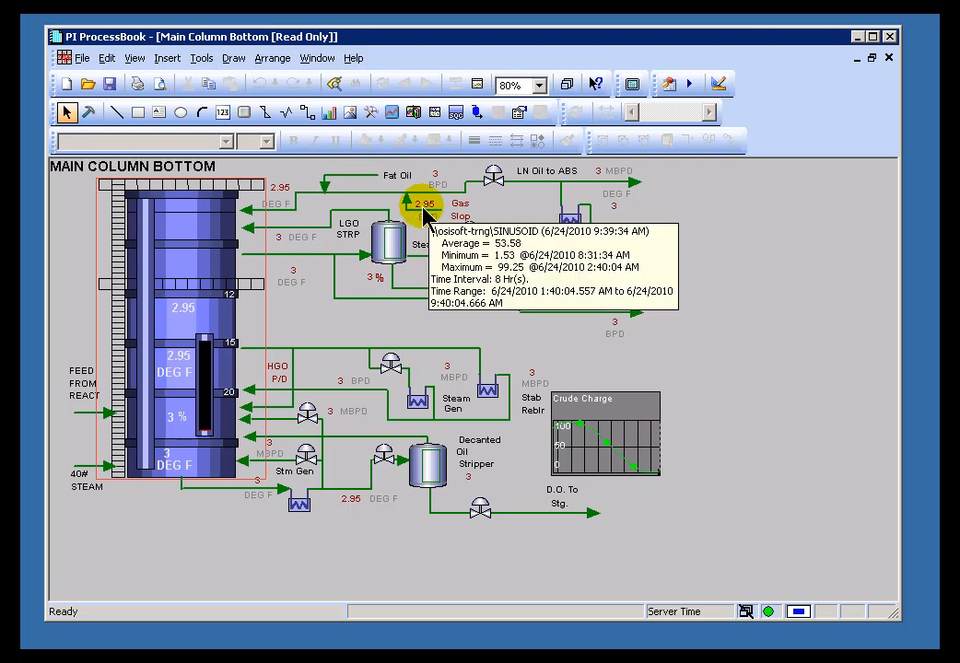
{"action": "mouse_move", "coordinate": [426, 213]}
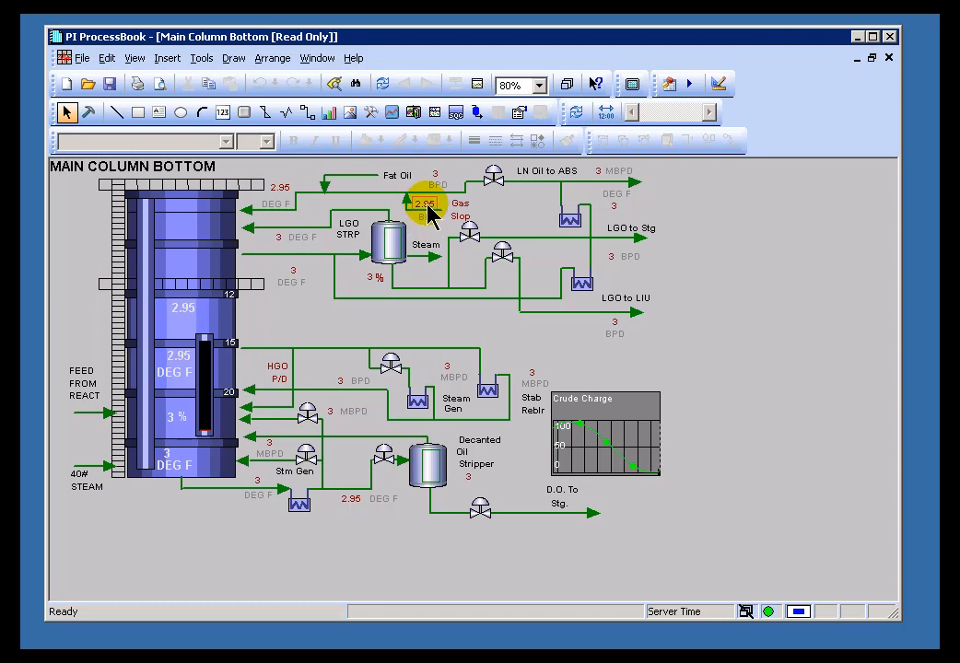
{"action": "mouse_move", "coordinate": [432, 205]}
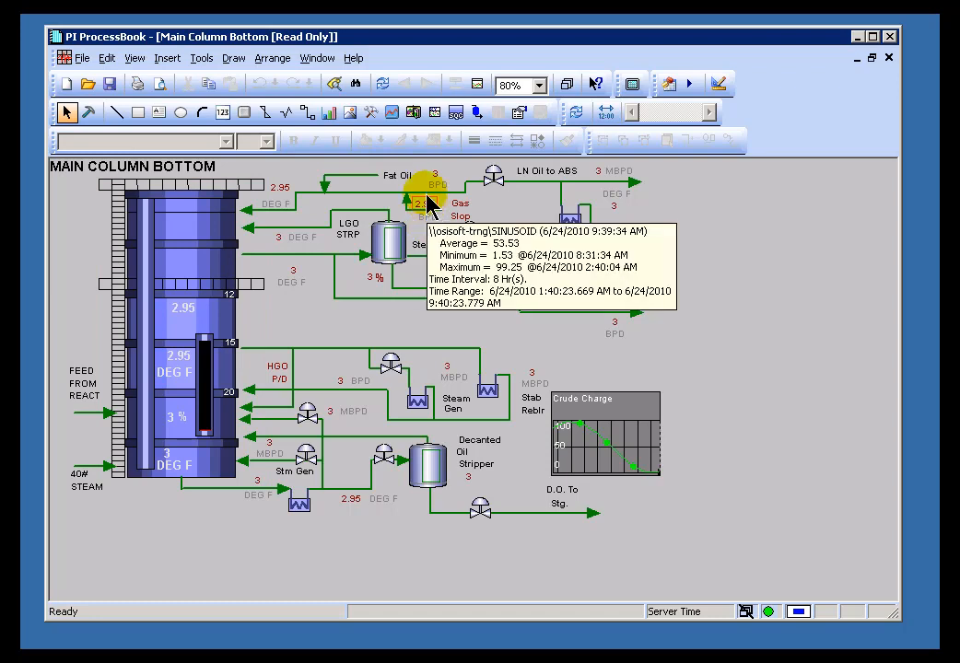
{"action": "mouse_move", "coordinate": [390, 112]}
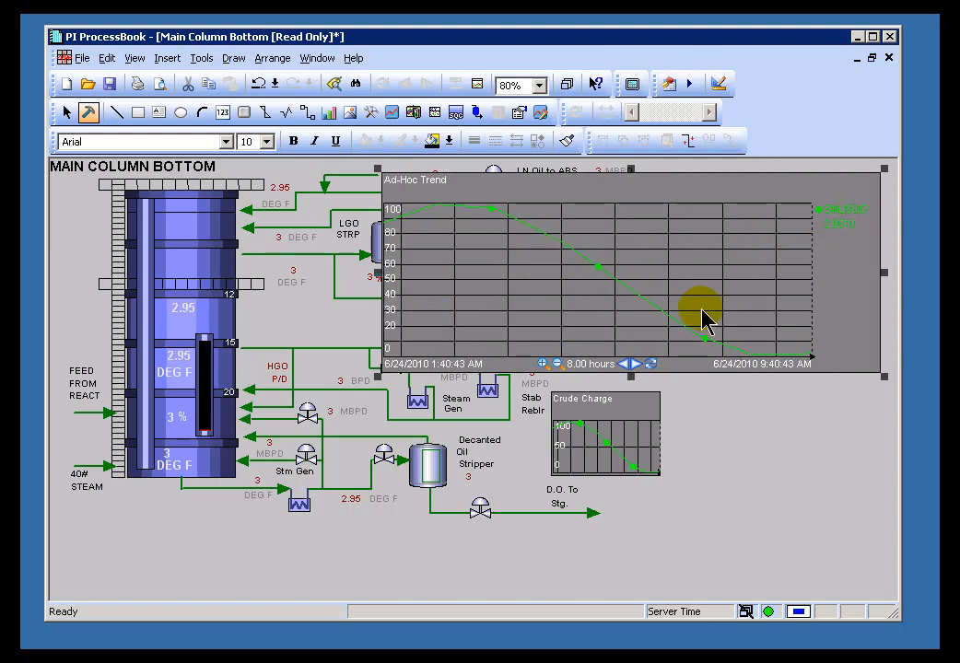
{"action": "mouse_move", "coordinate": [613, 304]}
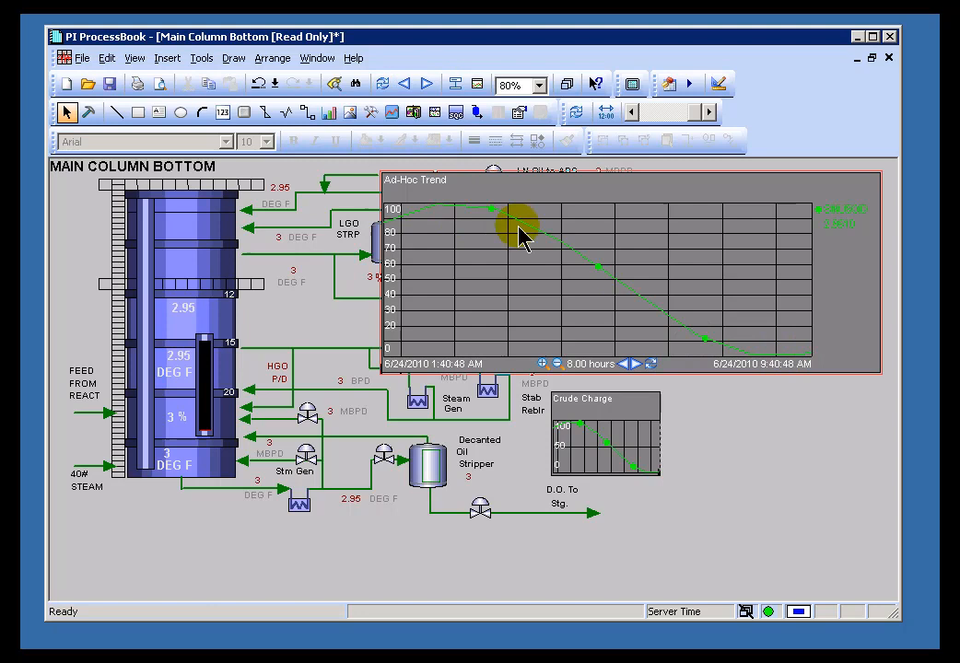
{"action": "mouse_move", "coordinate": [505, 231]}
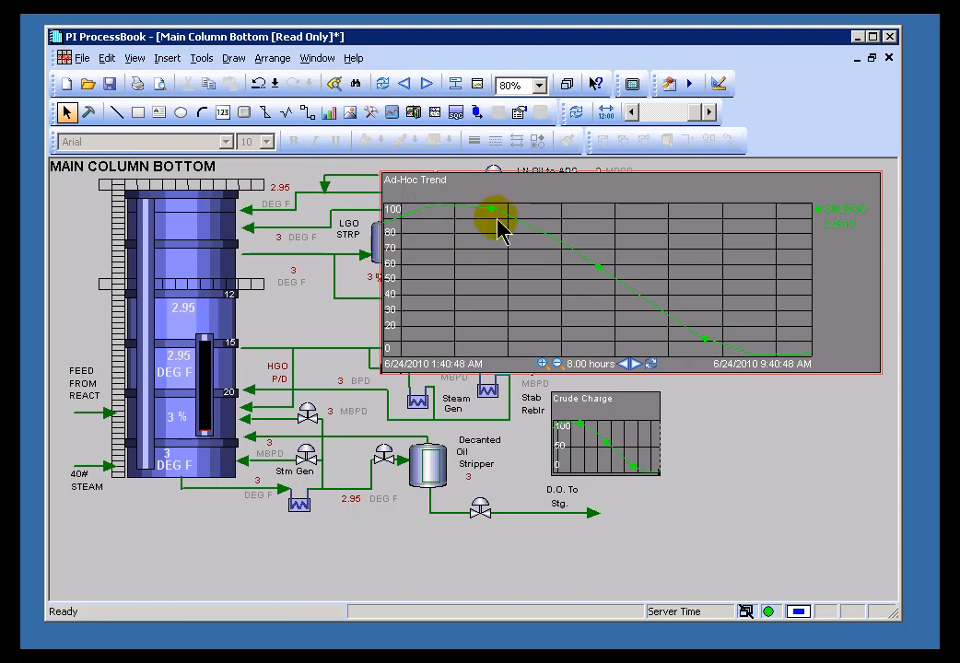
{"action": "left_click", "coordinate": [442, 249]}
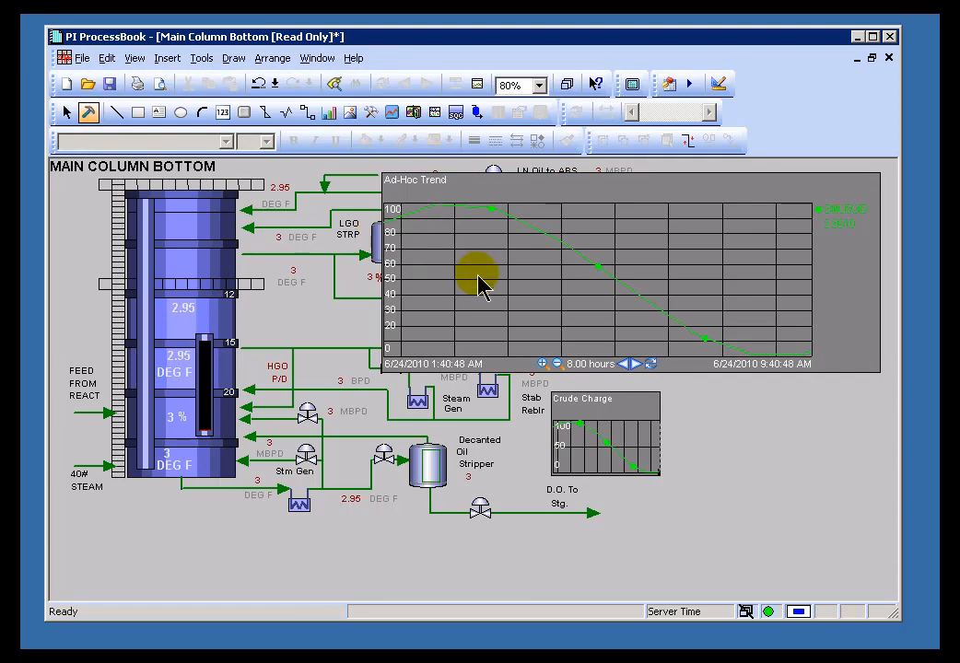
{"action": "left_click", "coordinate": [479, 276]}
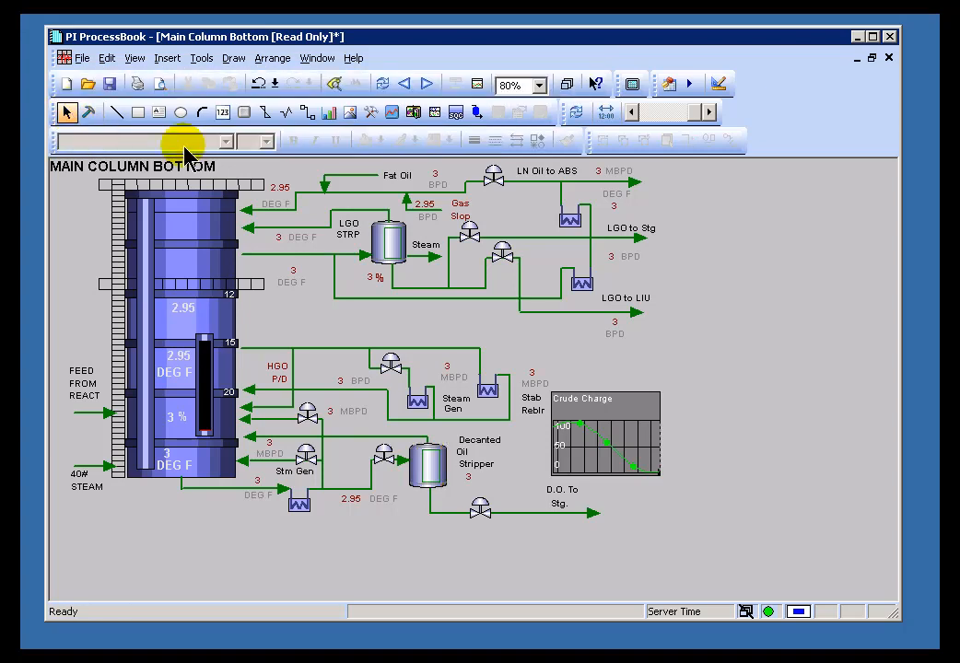
{"action": "mouse_move", "coordinate": [424, 214]}
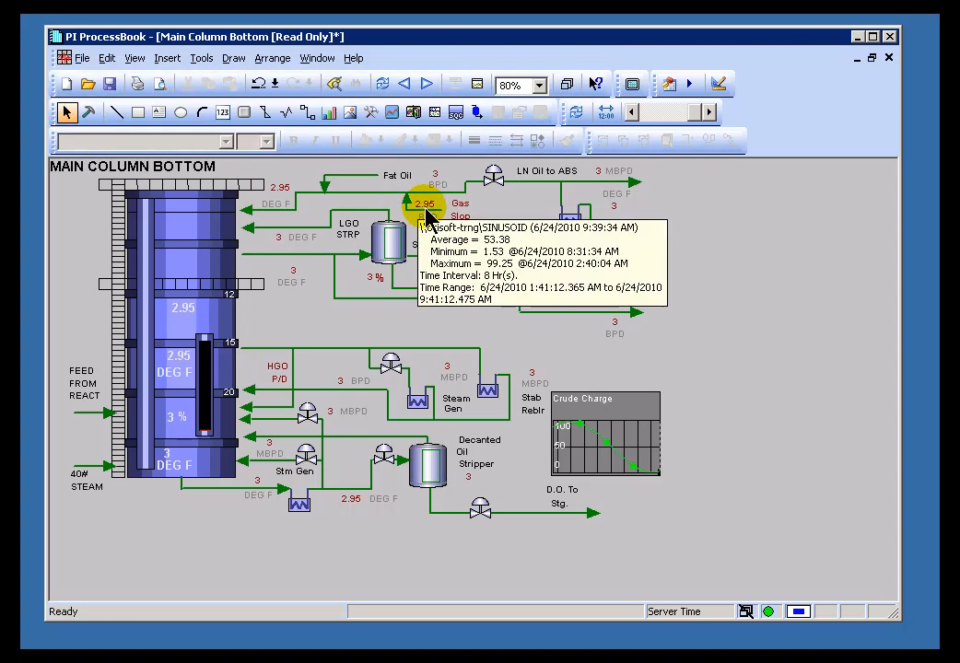
{"action": "mouse_move", "coordinate": [429, 204]}
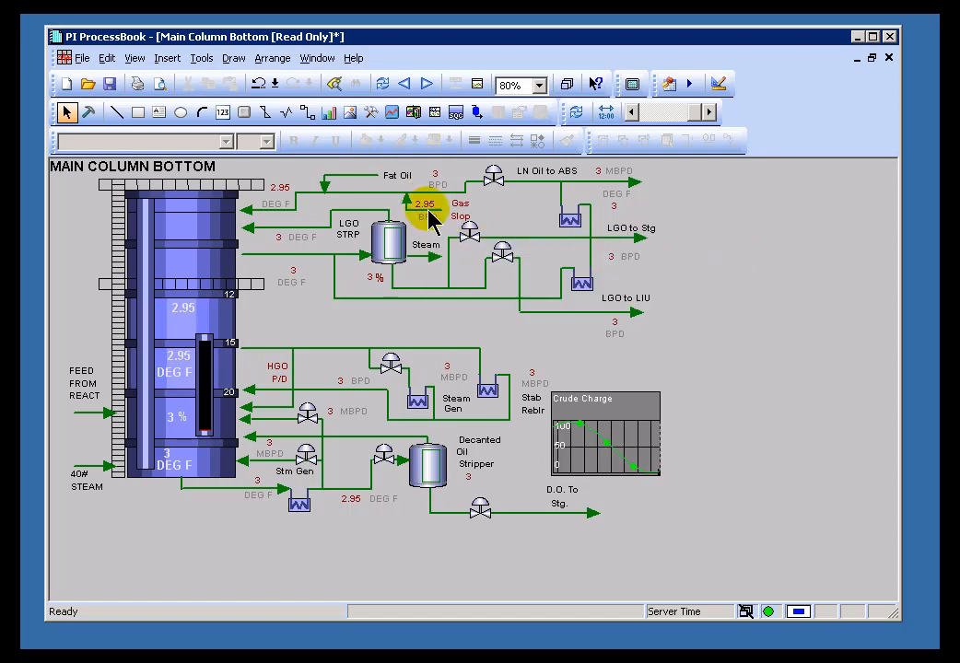
{"action": "mouse_move", "coordinate": [428, 204]}
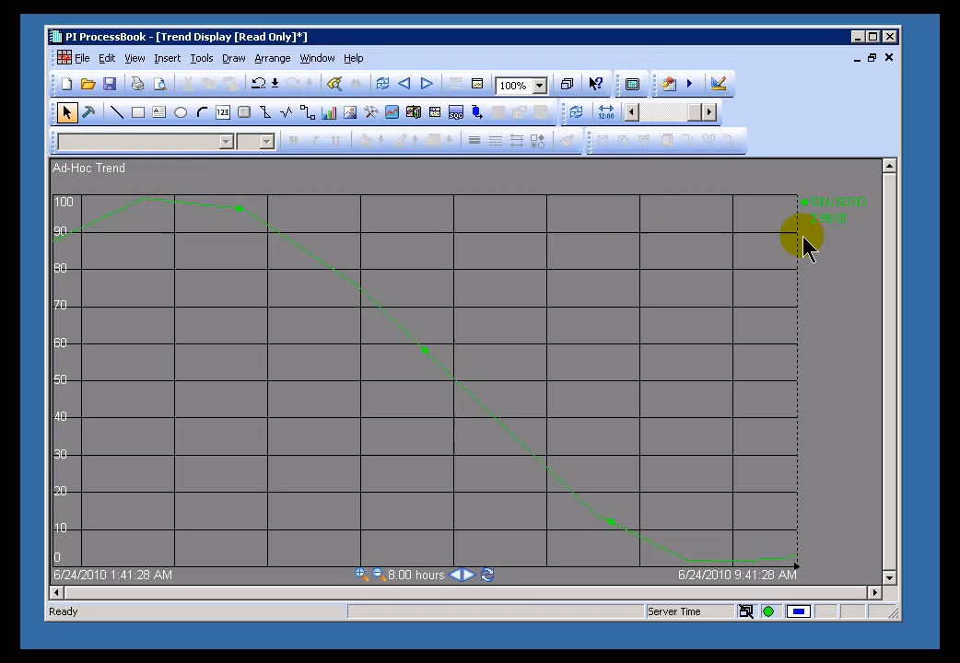
- Reopen the SINUSOID Trend Display from the Refinery section and close it without saving
{"action": "left_click", "coordinate": [317, 57]}
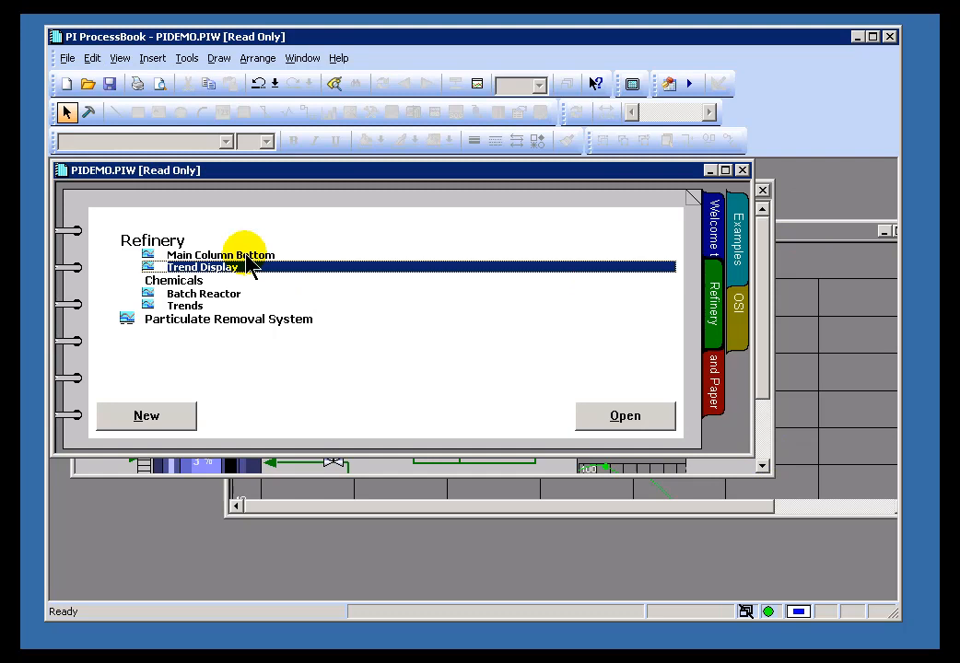
{"action": "mouse_move", "coordinate": [820, 238]}
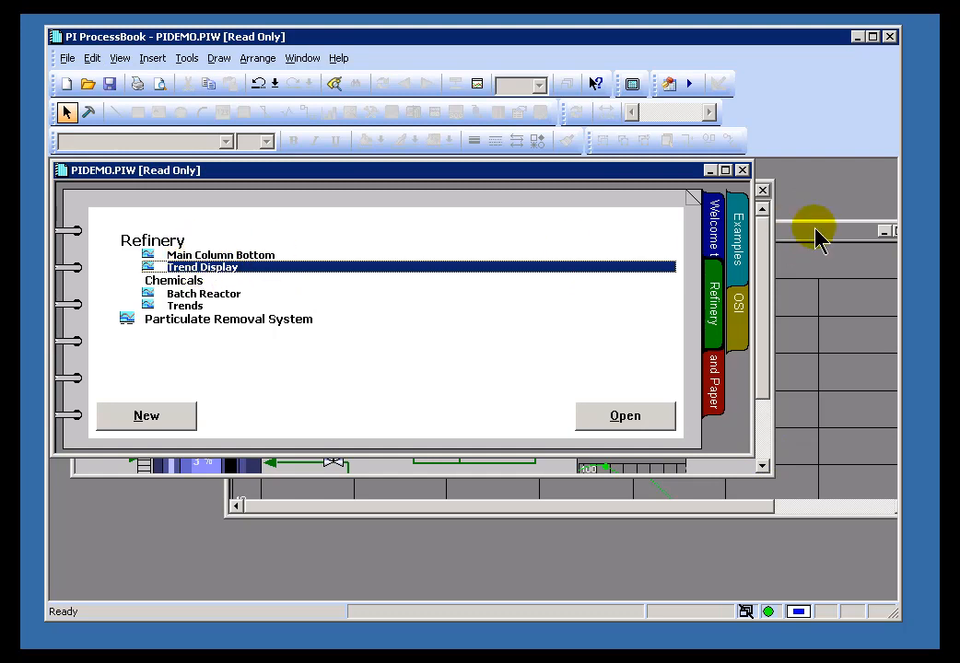
{"action": "double_click", "coordinate": [202, 267]}
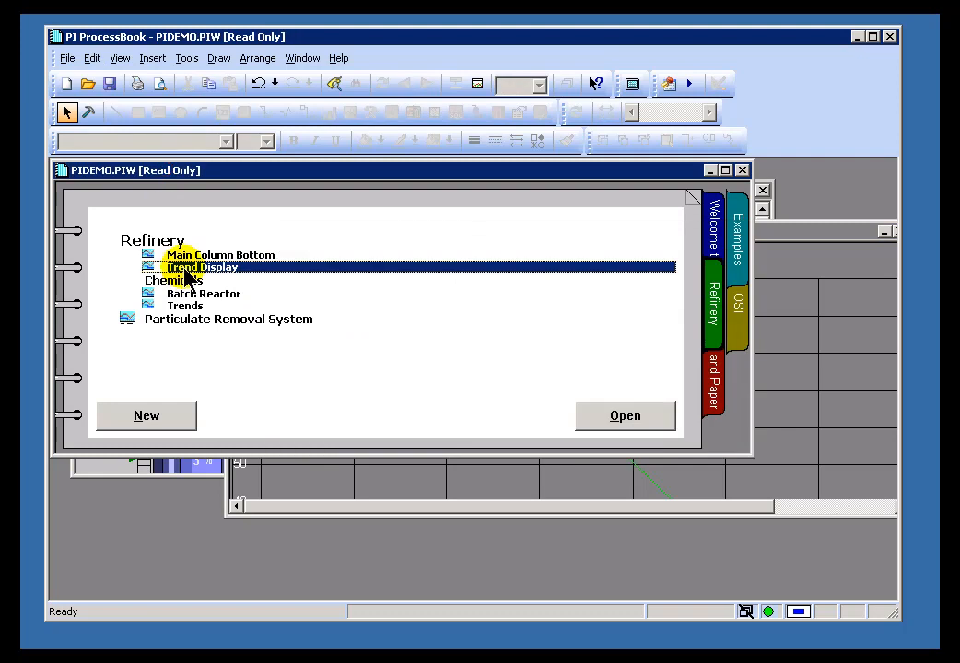
{"action": "double_click", "coordinate": [200, 266]}
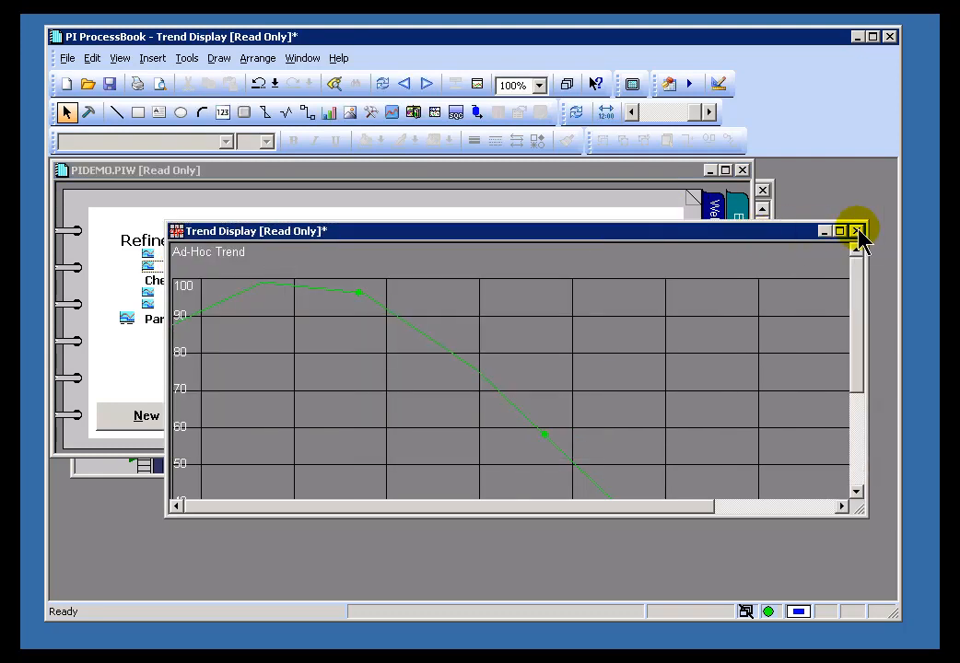
{"action": "left_click", "coordinate": [856, 231]}
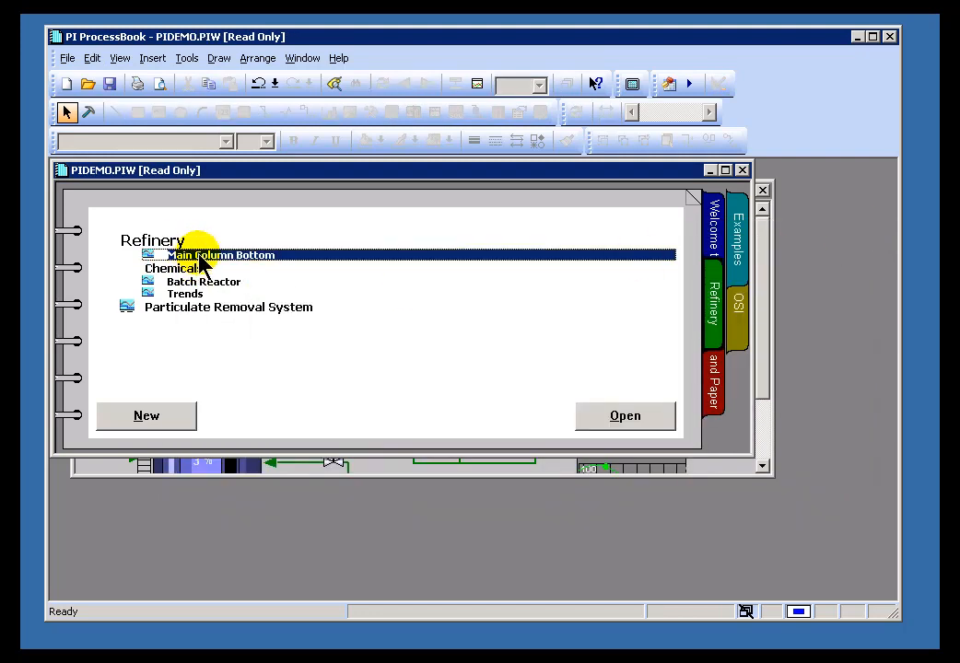
{"action": "mouse_move", "coordinate": [751, 460]}
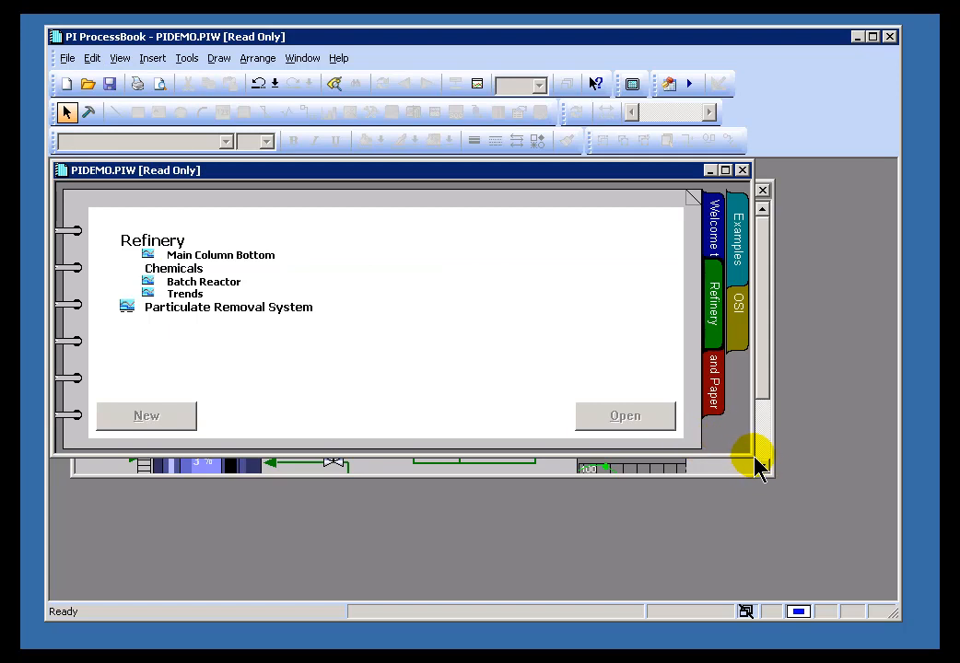
{"action": "mouse_move", "coordinate": [735, 477]}
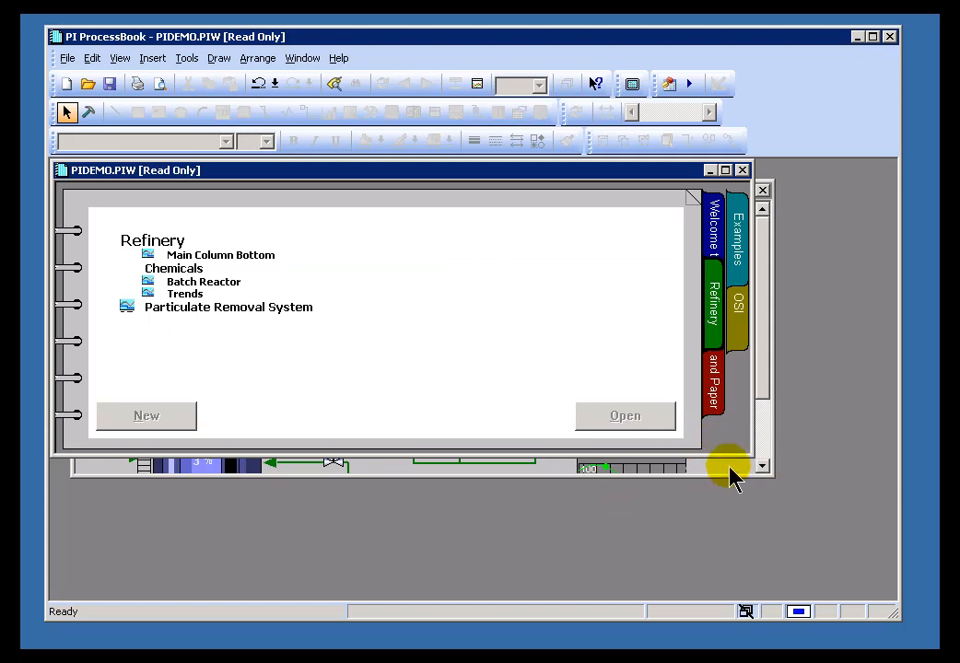
{"action": "double_click", "coordinate": [221, 255]}
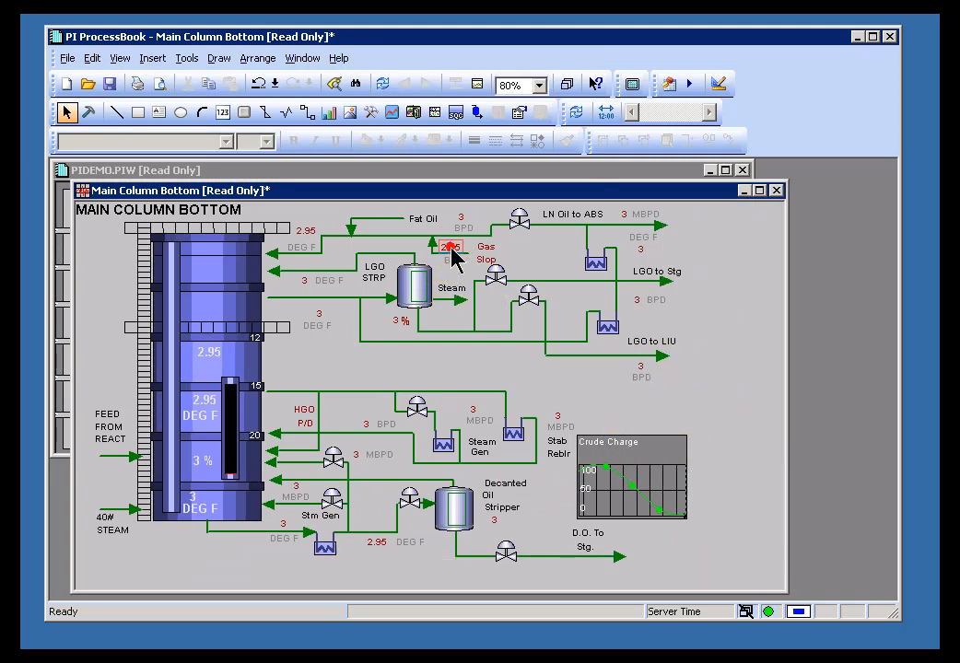
{"action": "left_click", "coordinate": [450, 248]}
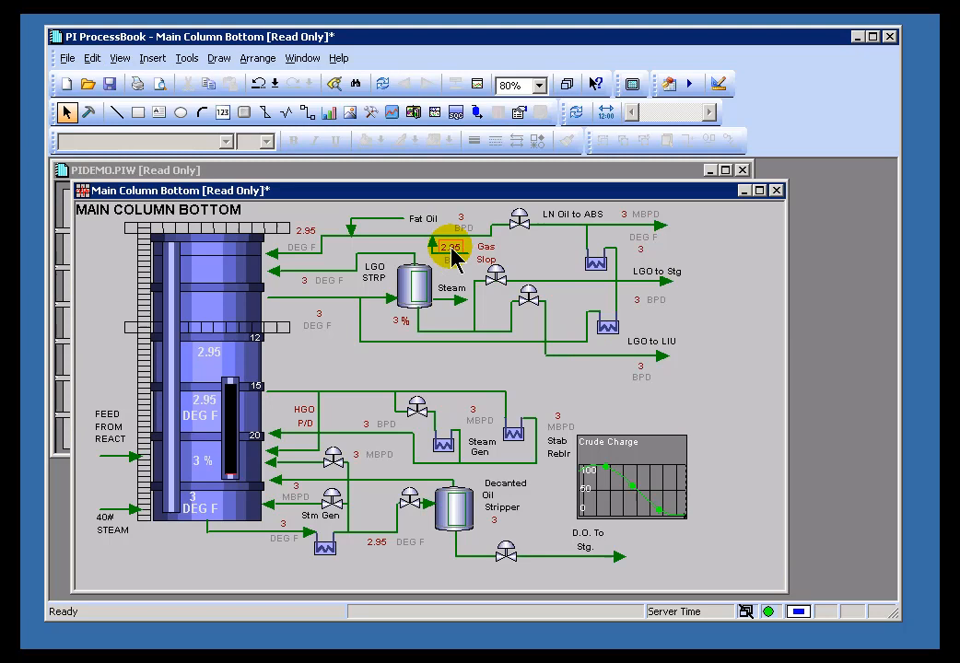
{"action": "mouse_move", "coordinate": [477, 84]}
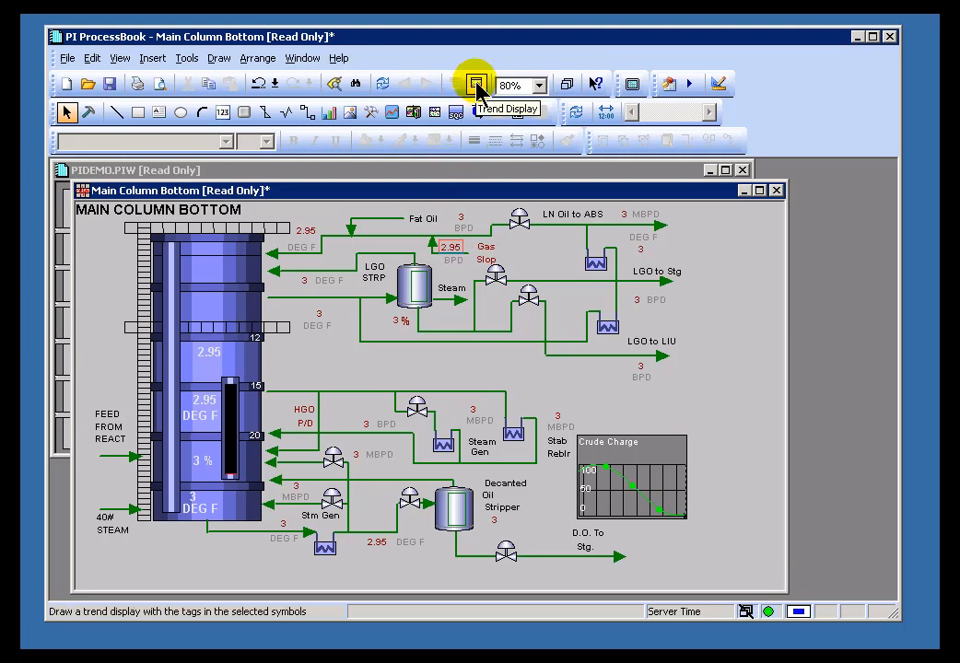
{"action": "left_click", "coordinate": [477, 84]}
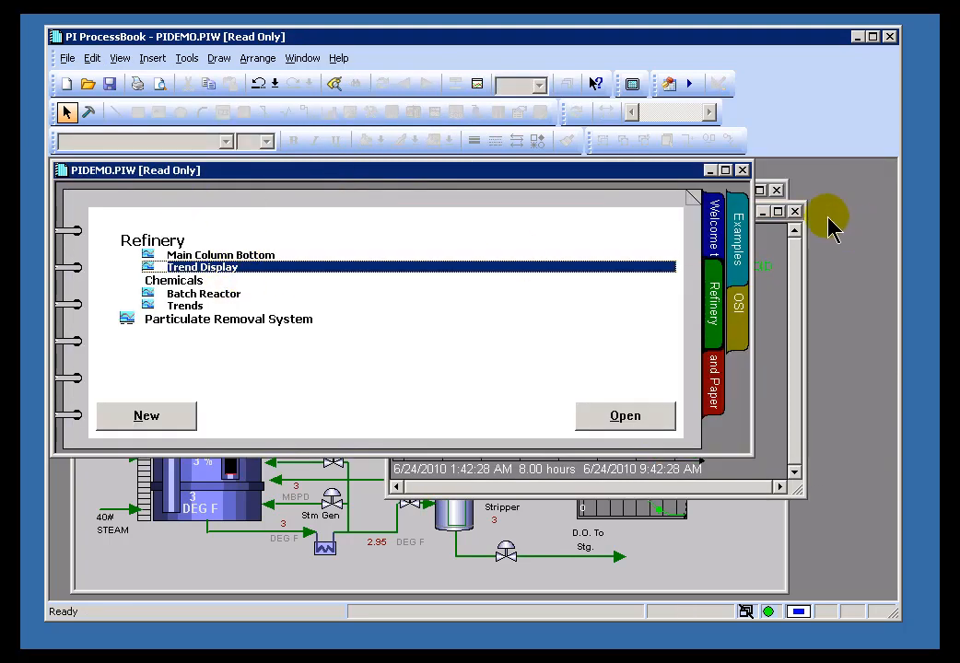
{"action": "double_click", "coordinate": [201, 266]}
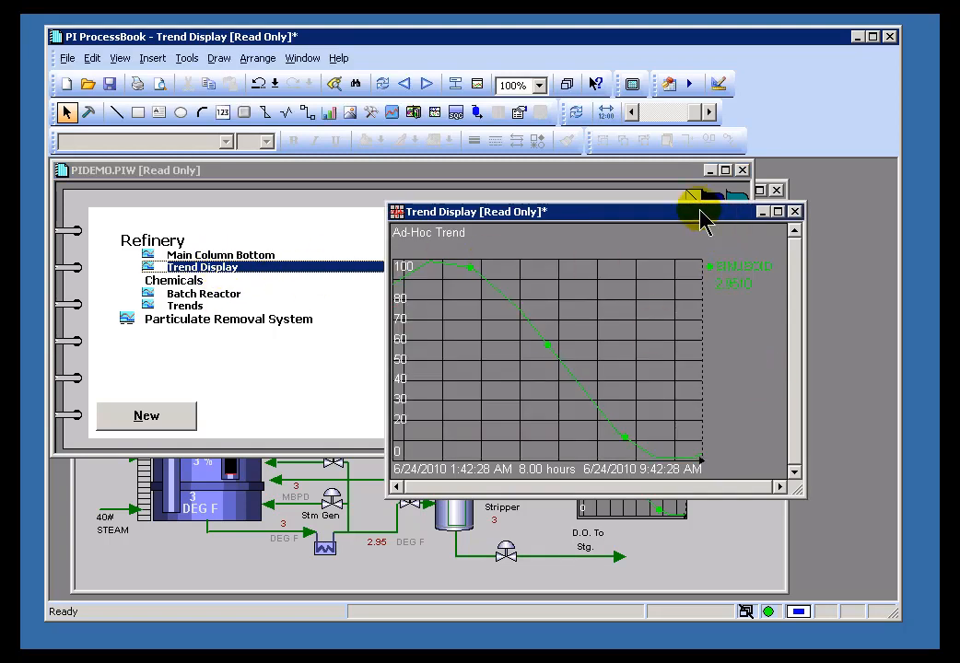
{"action": "left_click", "coordinate": [793, 211]}
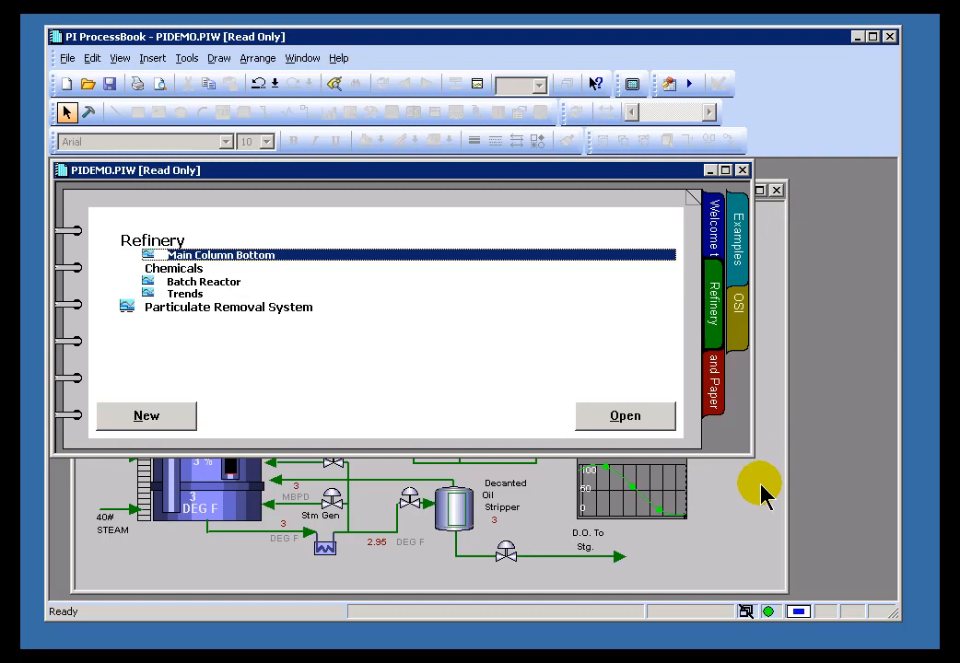
- Bring Main Column Bottom forward and trend the selected 106.62 and 2.95 Gas Slop values
{"action": "left_click", "coordinate": [624, 415]}
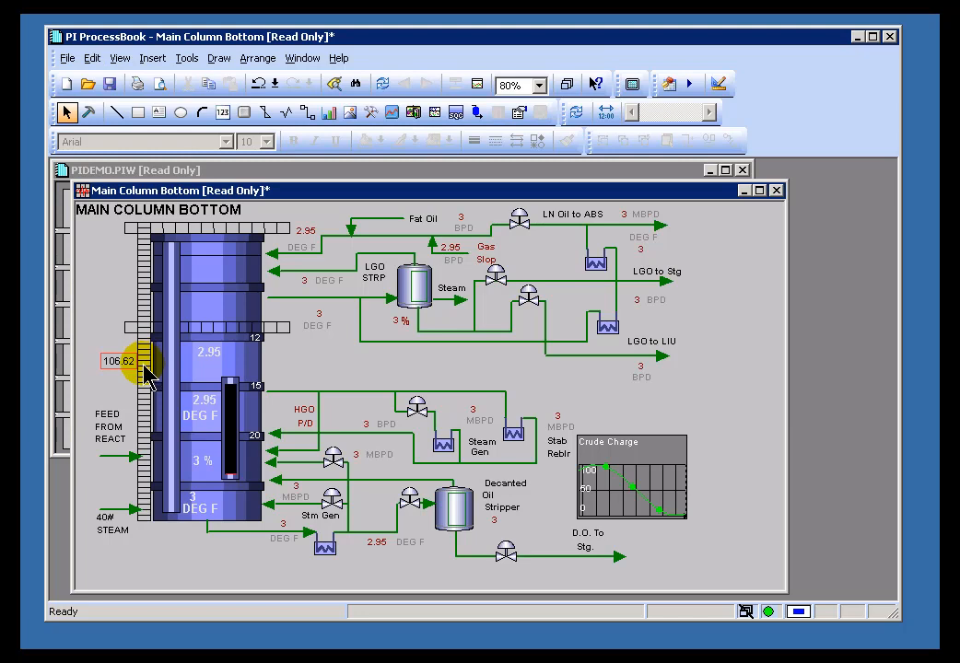
{"action": "mouse_move", "coordinate": [332, 299]}
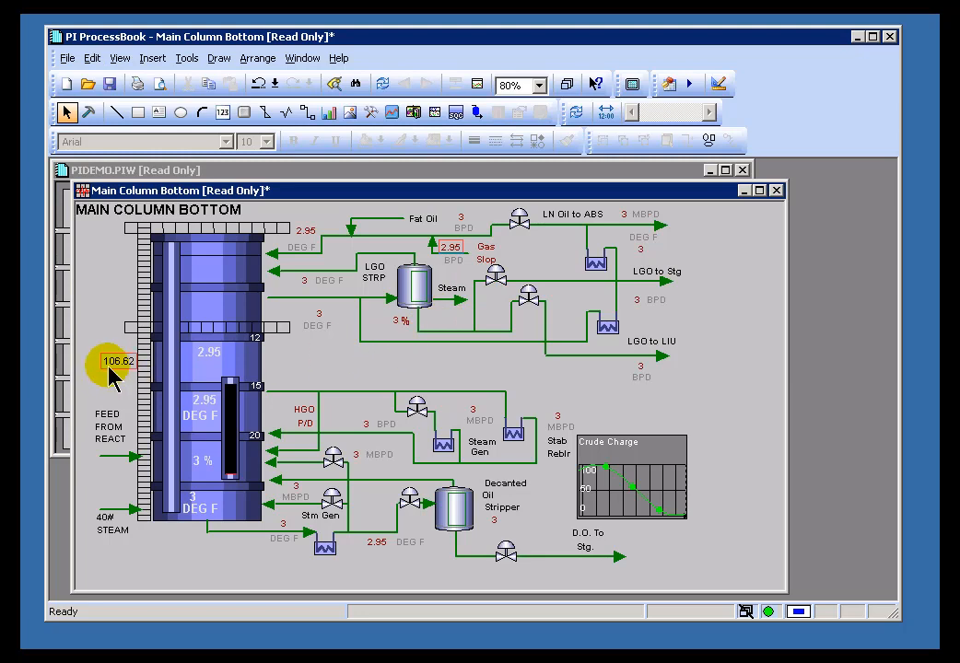
{"action": "mouse_move", "coordinate": [450, 246]}
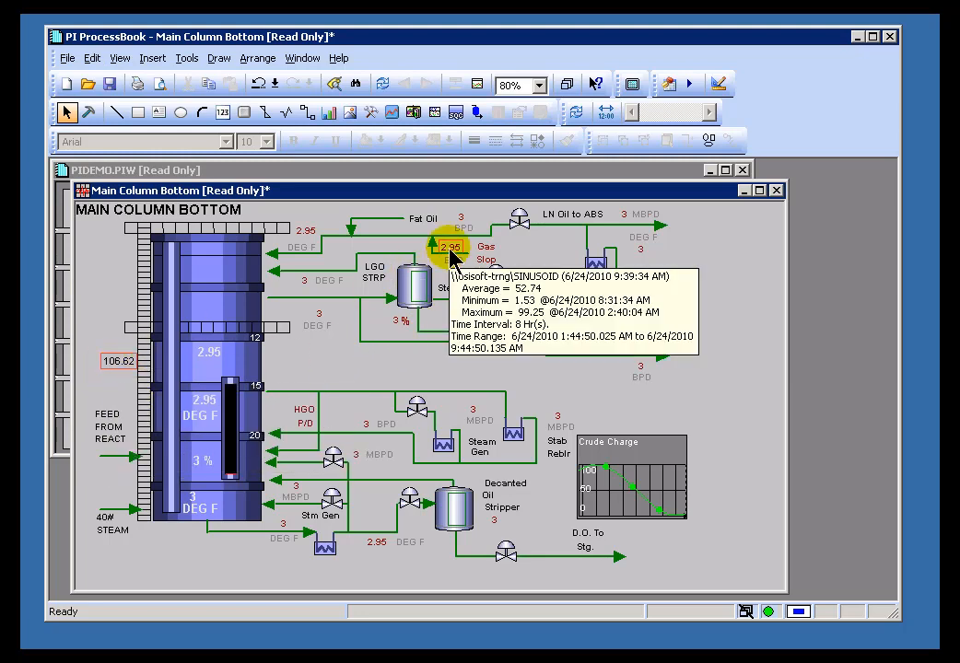
{"action": "mouse_move", "coordinate": [476, 84]}
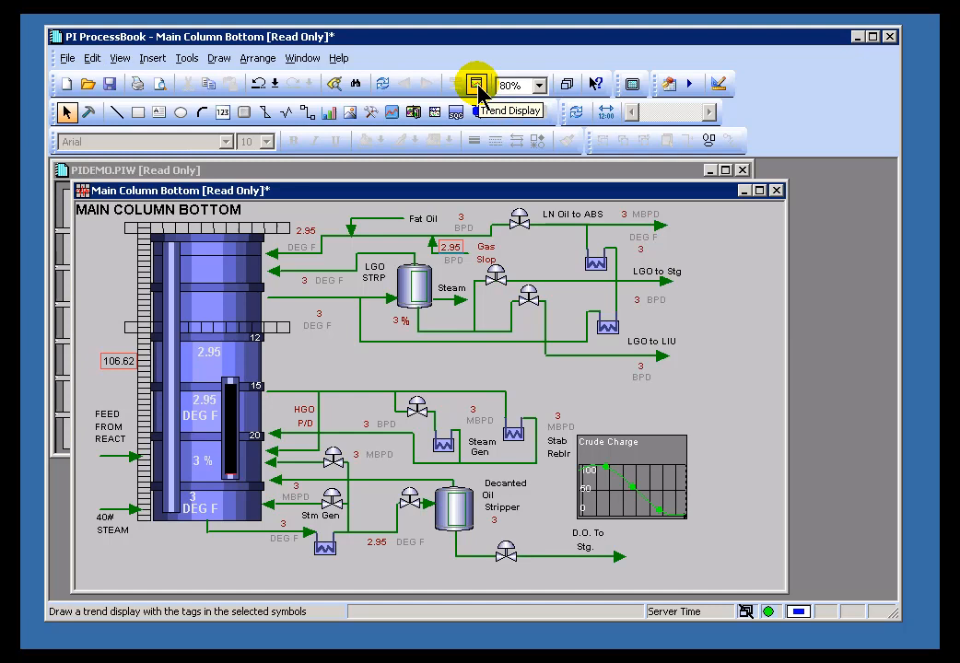
{"action": "left_click", "coordinate": [477, 84]}
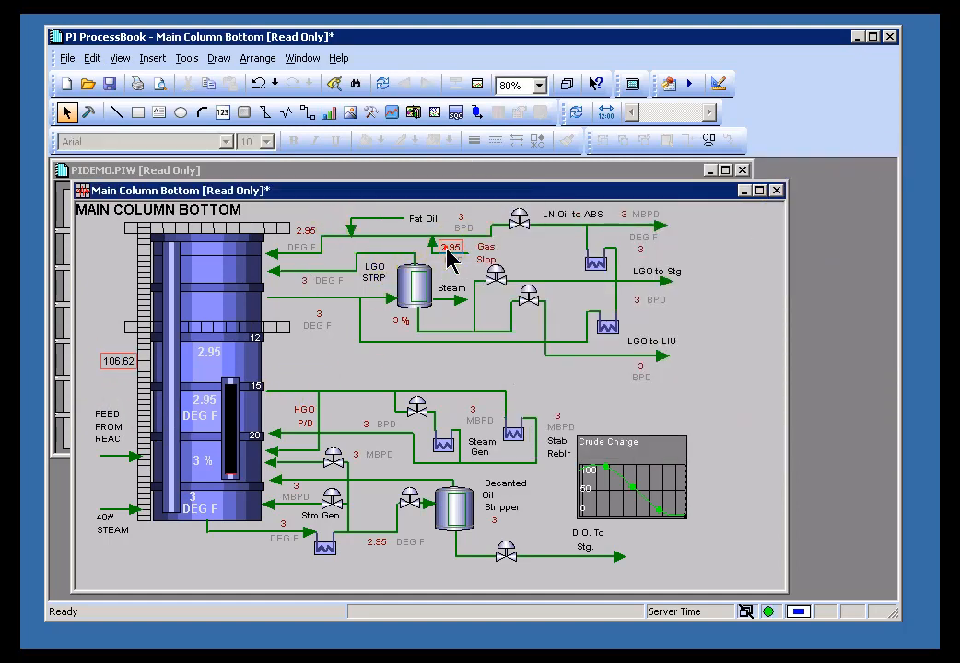
{"action": "mouse_move", "coordinate": [392, 111]}
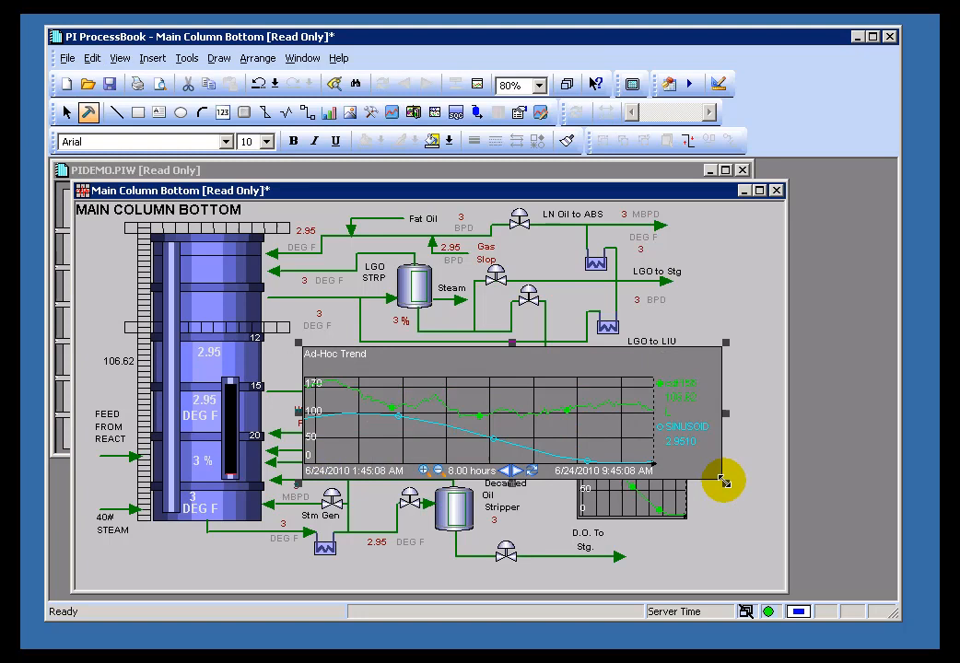
{"action": "mouse_move", "coordinate": [420, 422]}
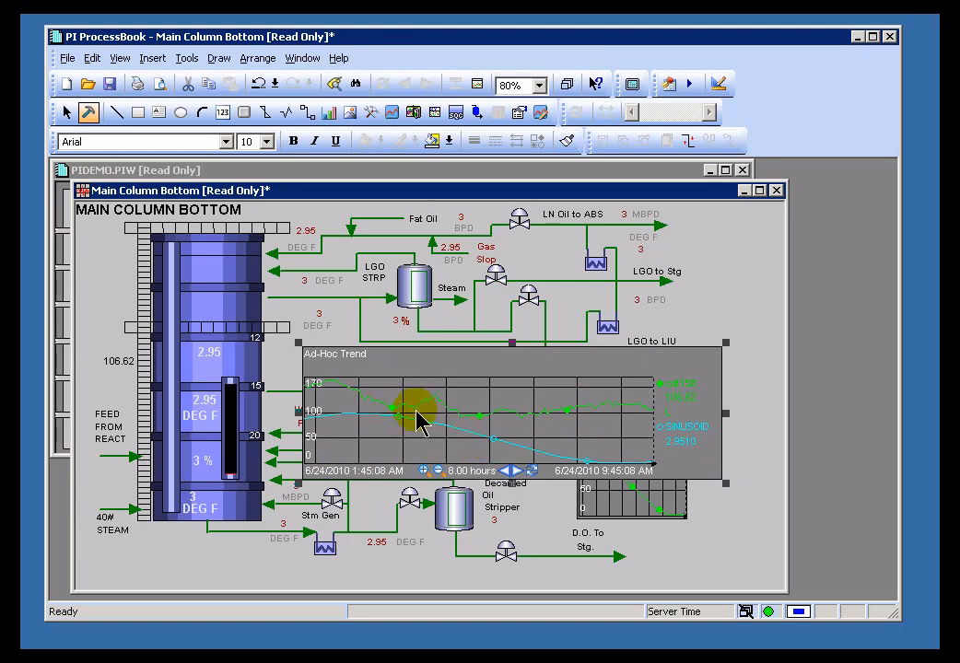
{"action": "mouse_move", "coordinate": [580, 407]}
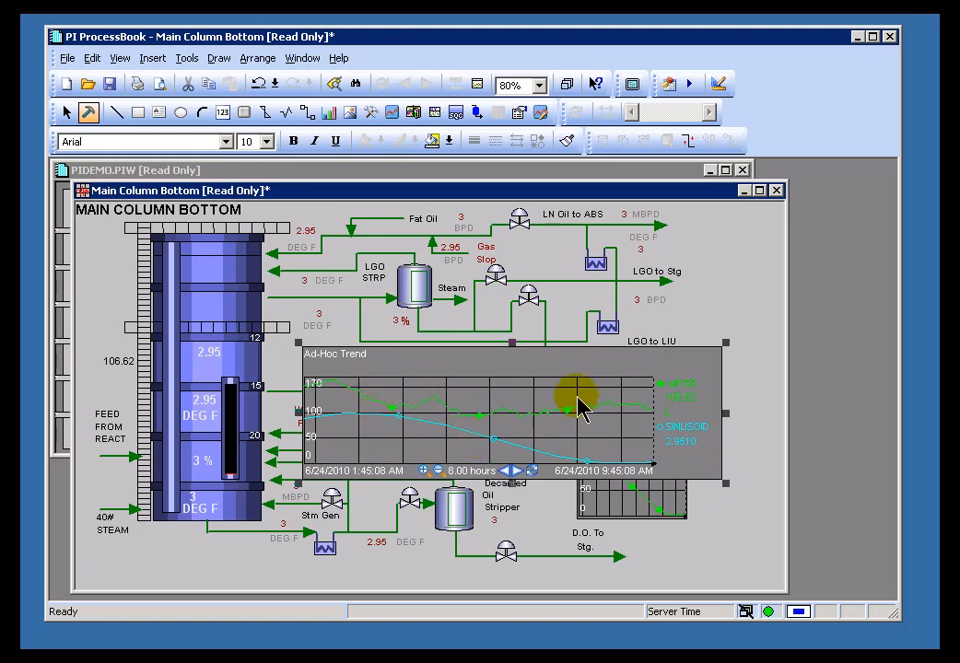